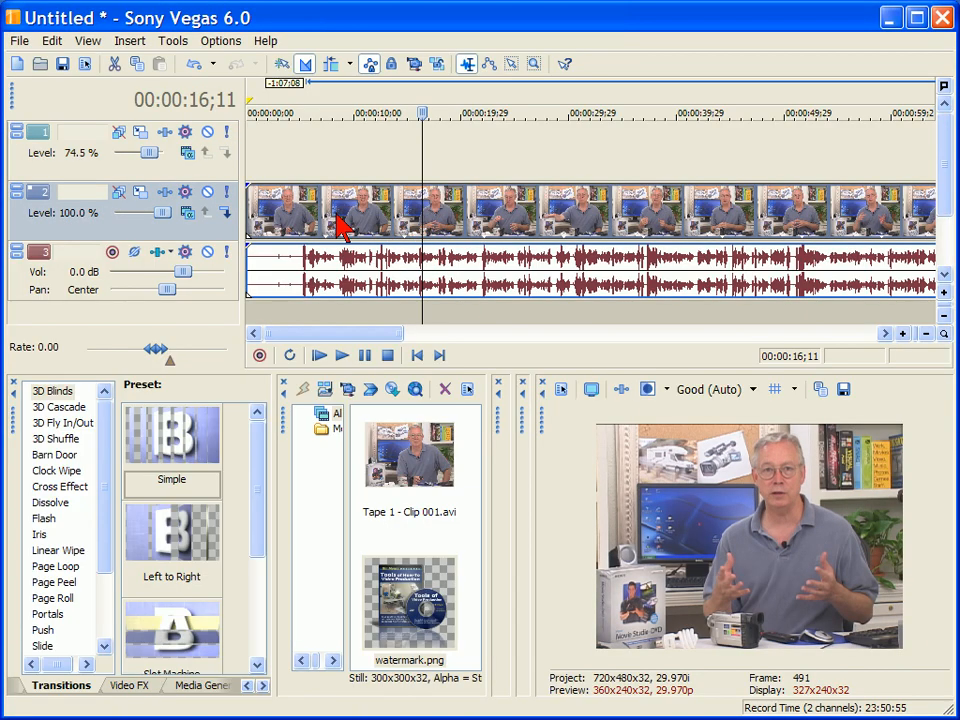
mouse_move(220, 176)
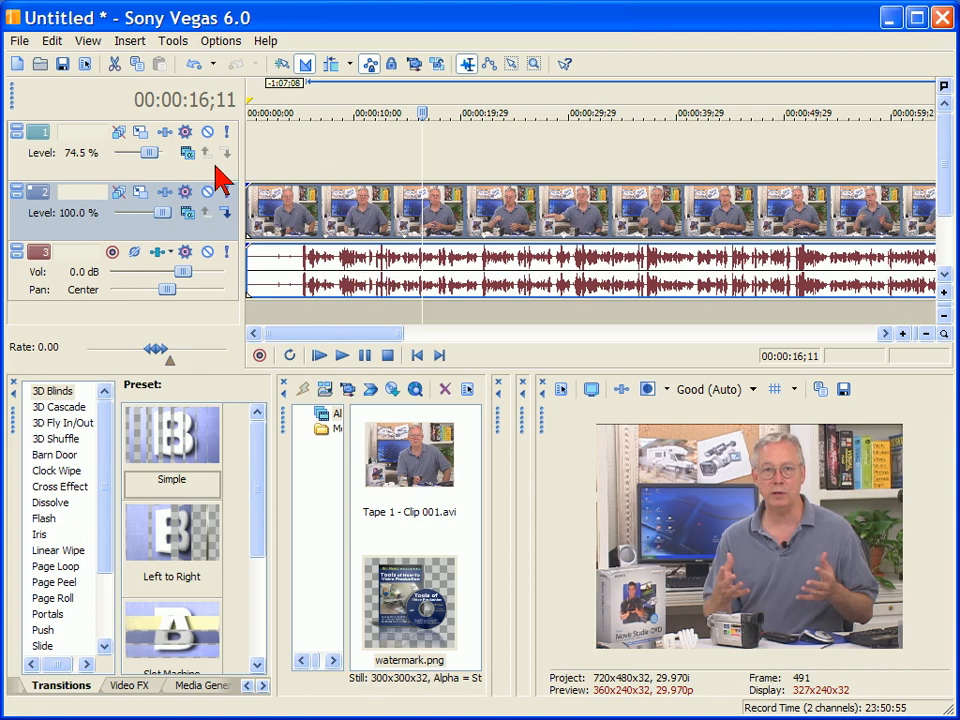
mouse_move(310, 160)
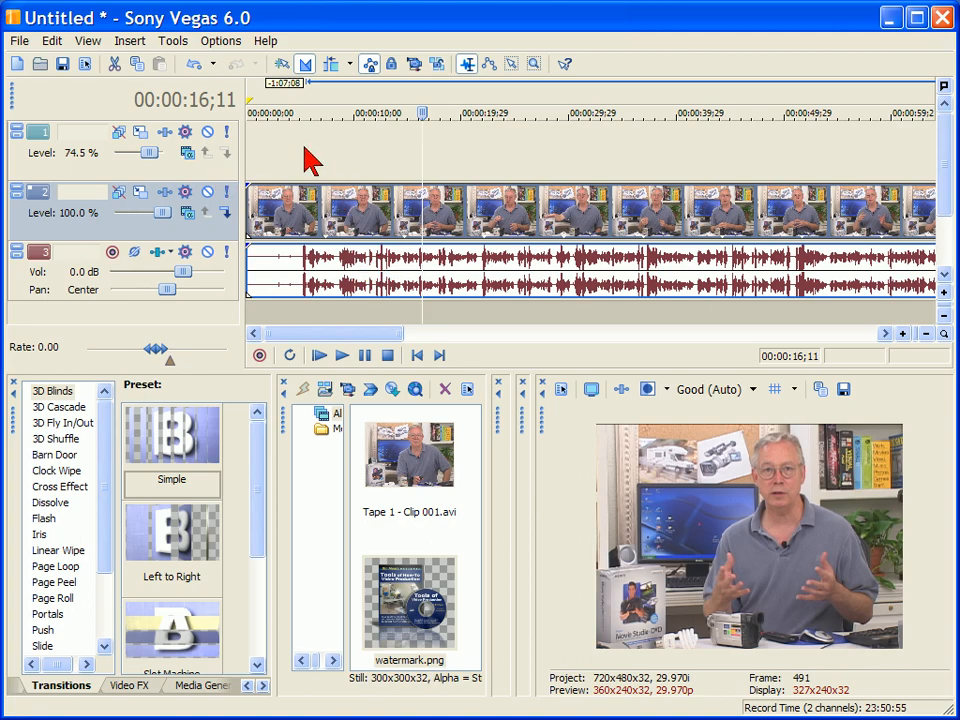
mouse_move(340, 170)
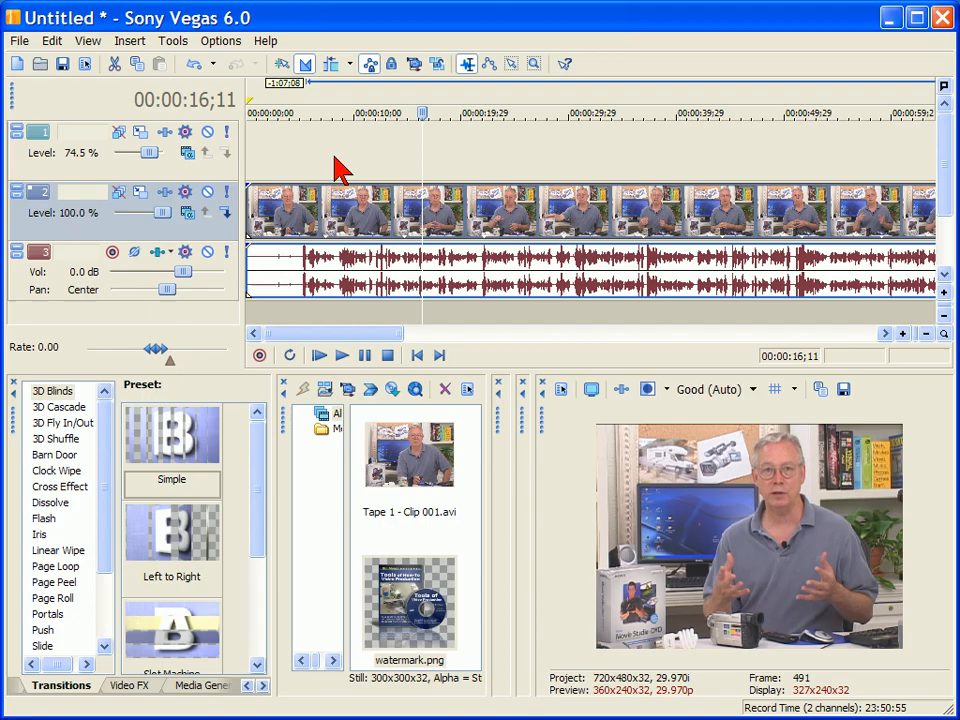
- Move the timeline cursor to about 00:00:08 on the ruler
left_click(334, 112)
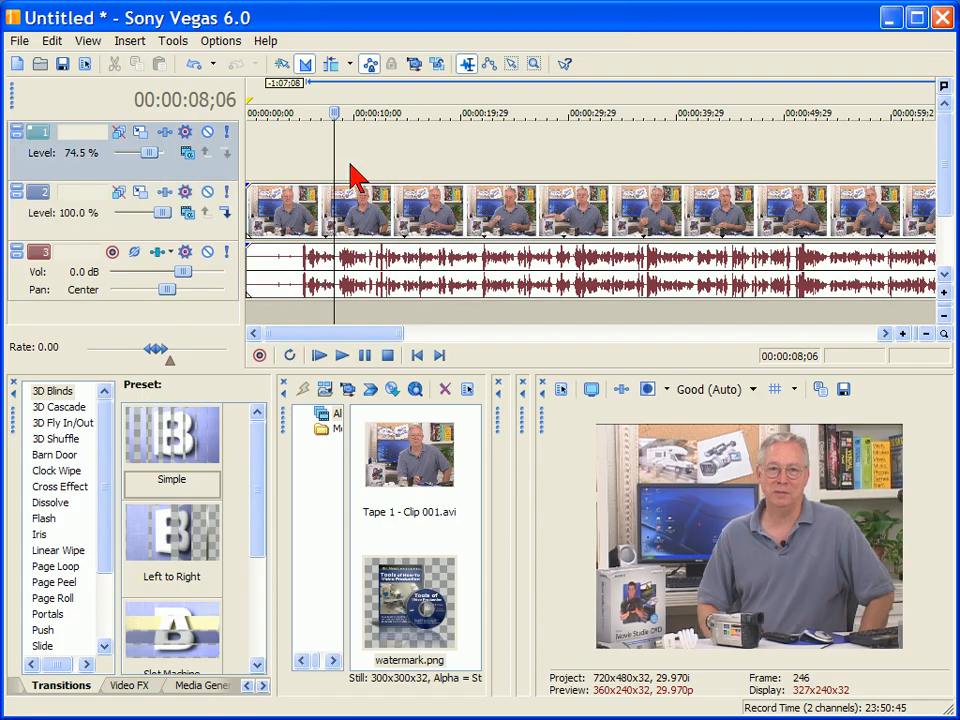
mouse_move(432, 600)
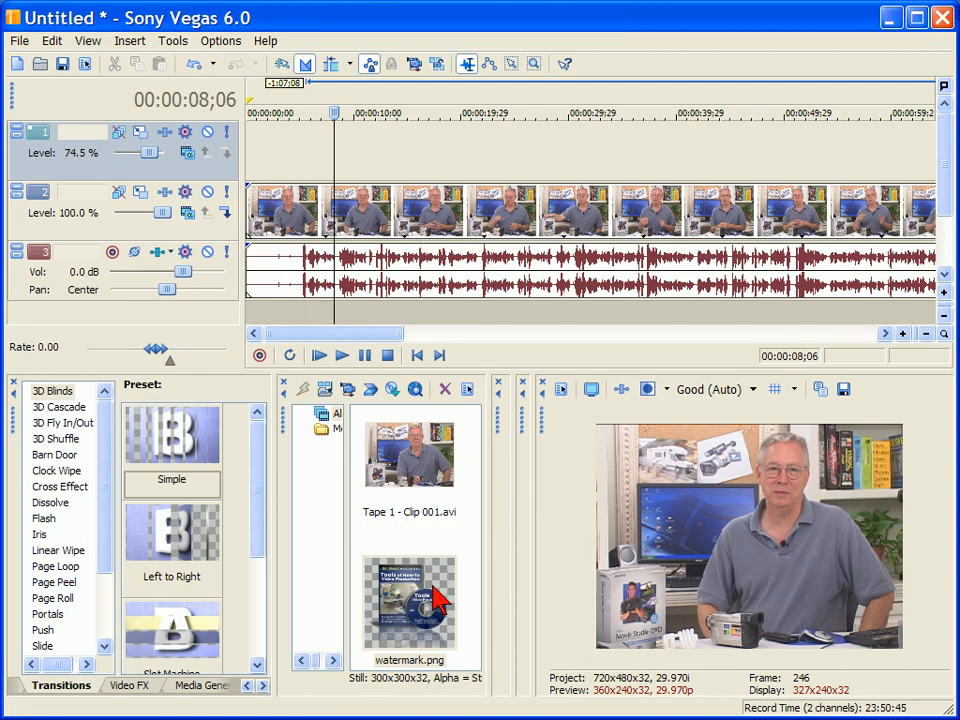
mouse_move(420, 616)
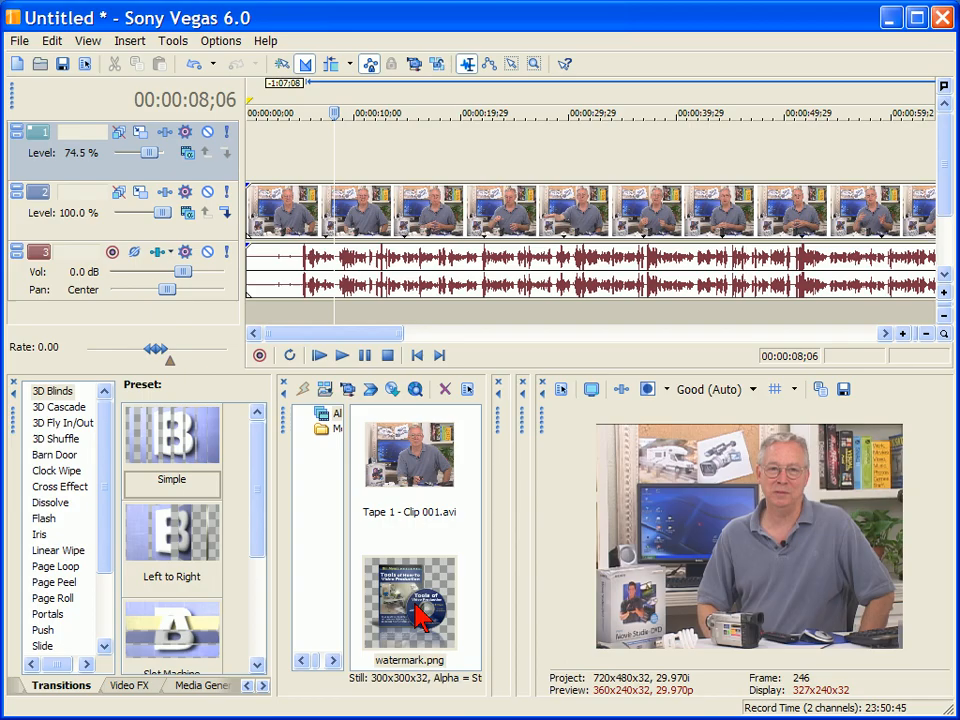
- Drag watermark.png from Project Media onto the top video track at the cursor
left_click_drag(410, 610, 364, 150)
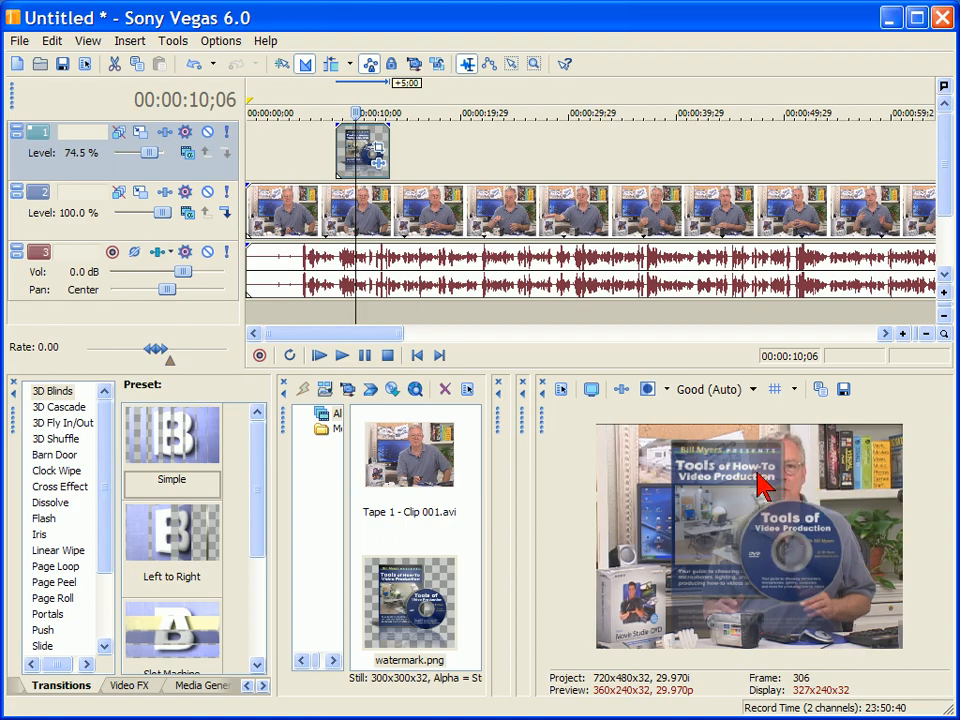
mouse_move(482, 216)
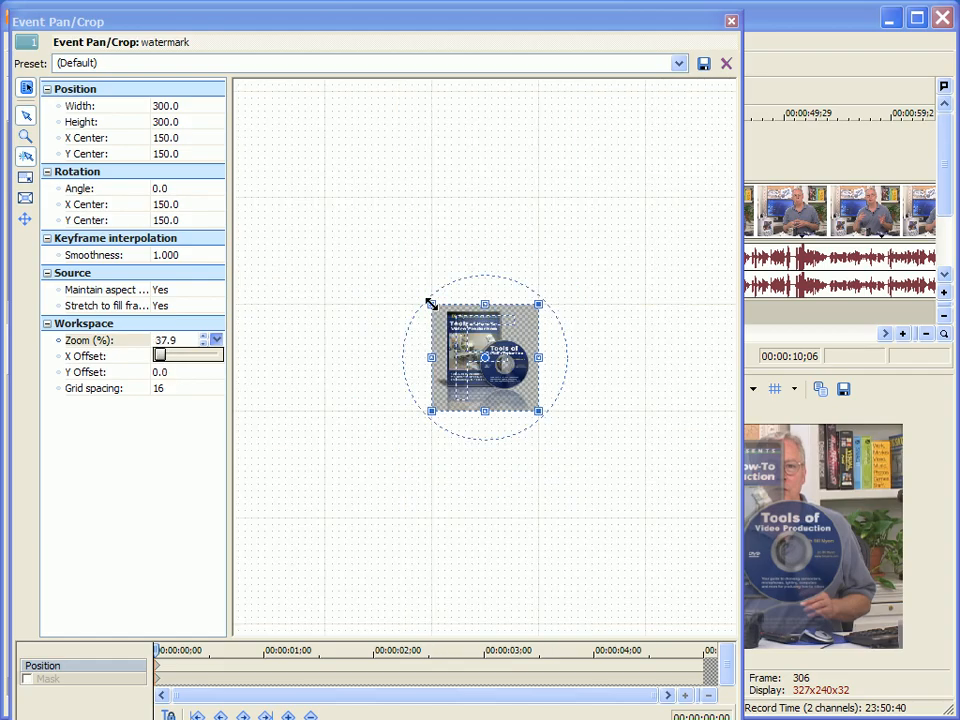
- In Event Pan/Crop, shrink the watermark to a small logo in the lower-right corner
left_click_drag(430, 304, 304, 184)
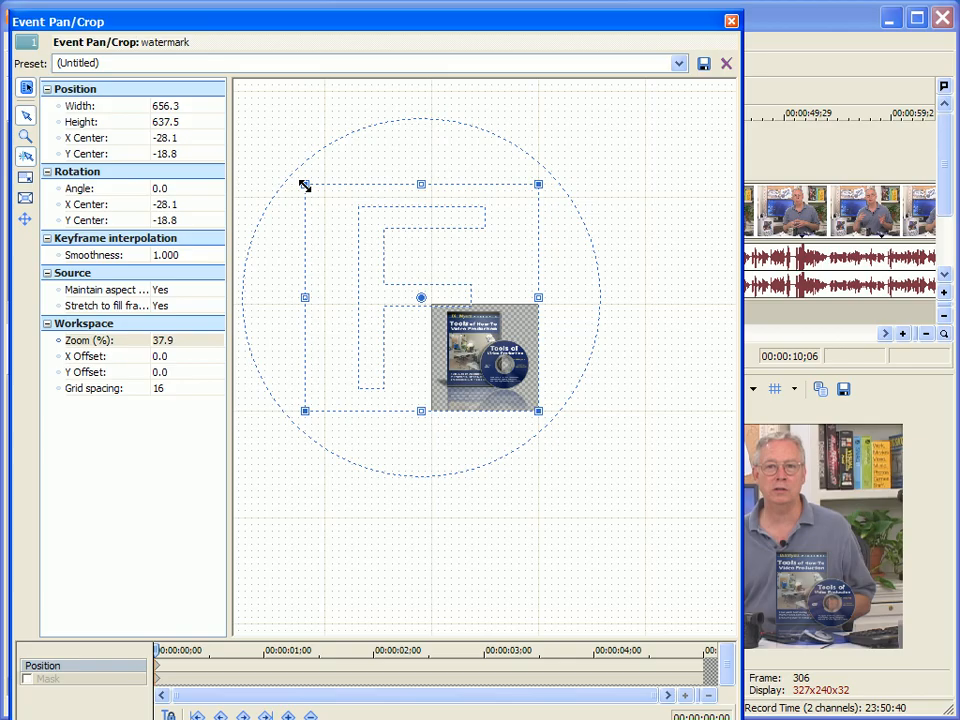
left_click_drag(304, 184, 238, 158)
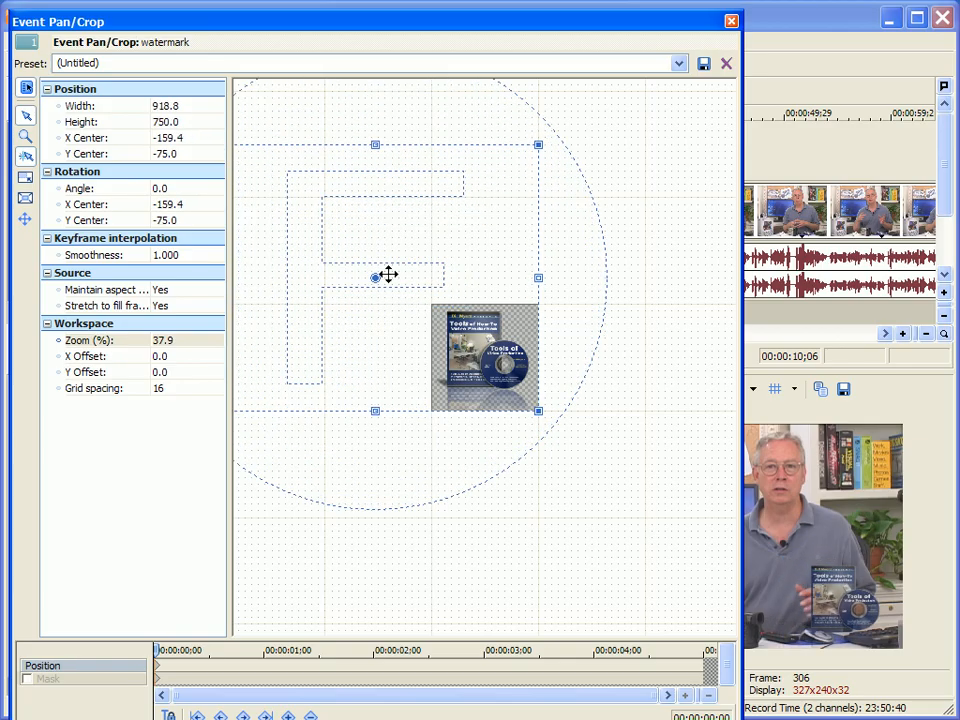
mouse_move(484, 388)
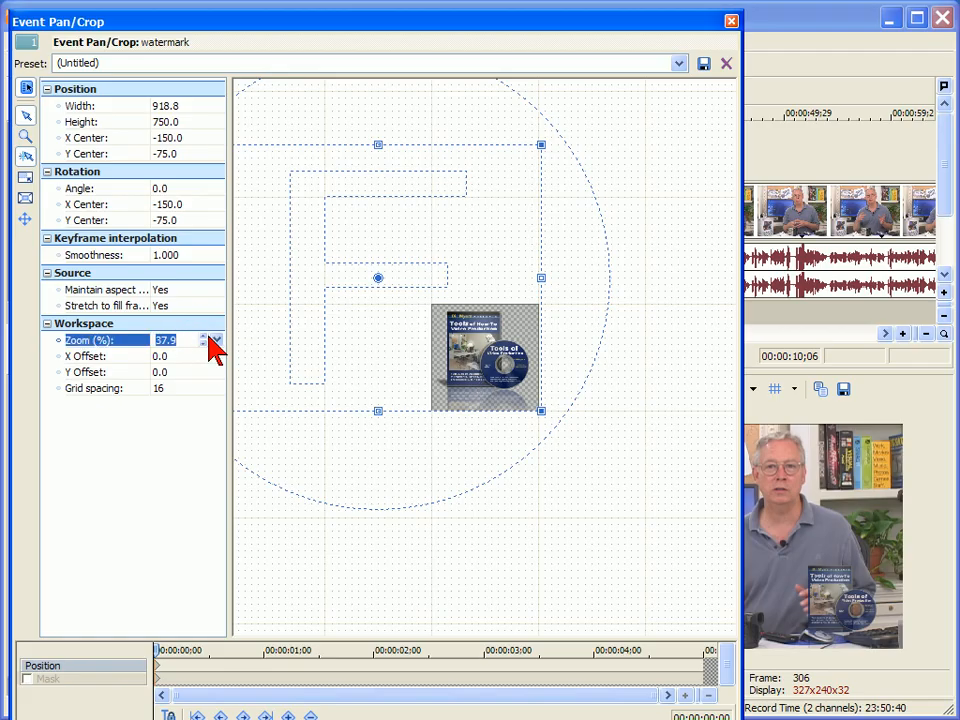
left_click(216, 344)
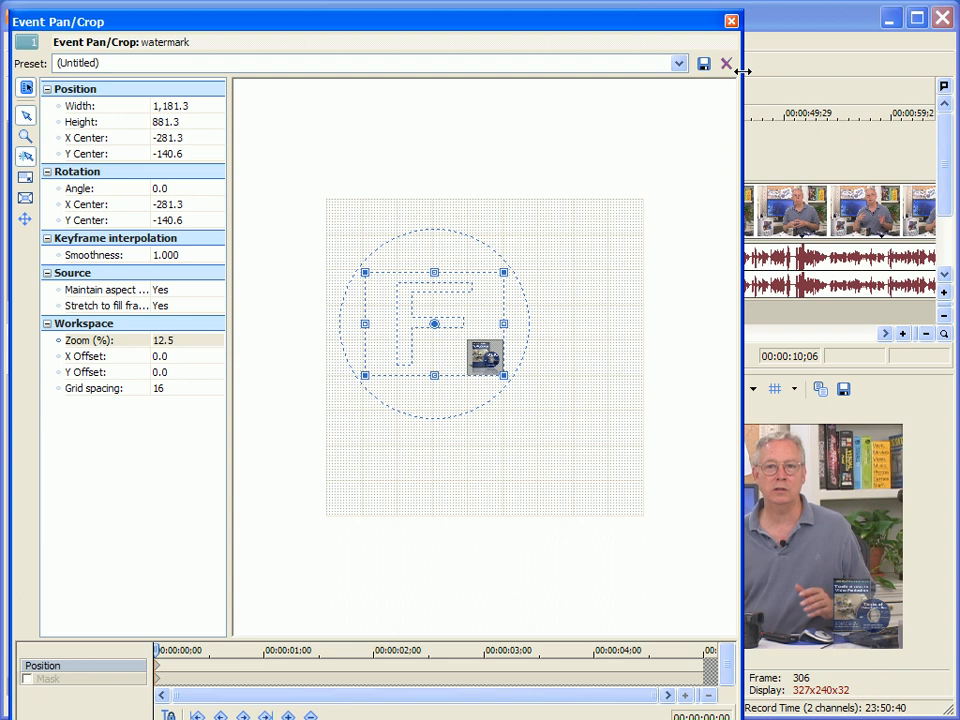
left_click(728, 62)
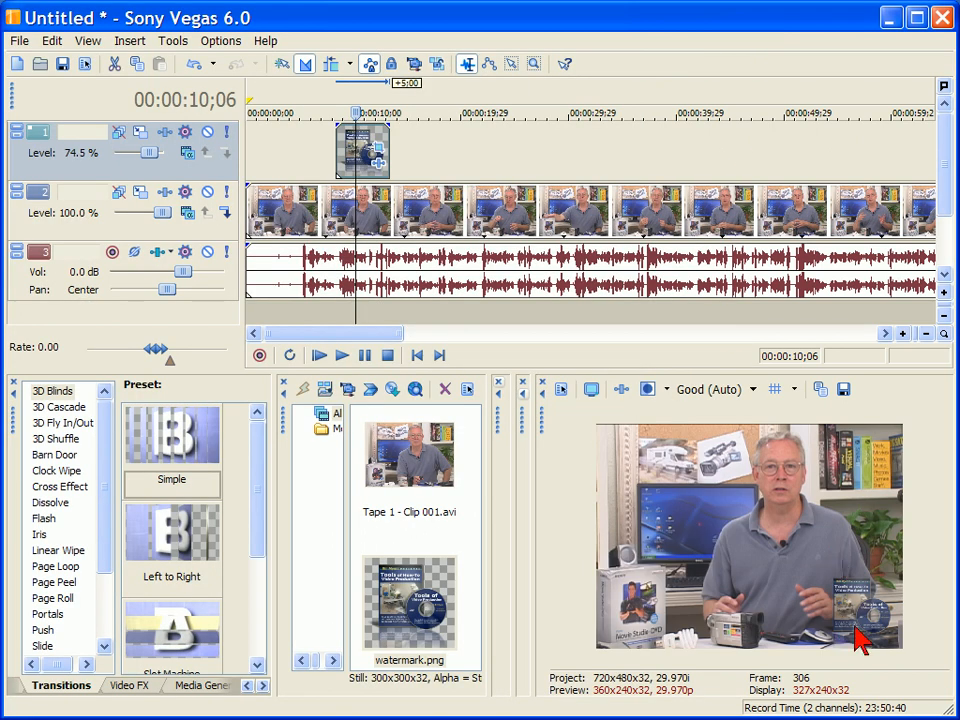
mouse_move(442, 320)
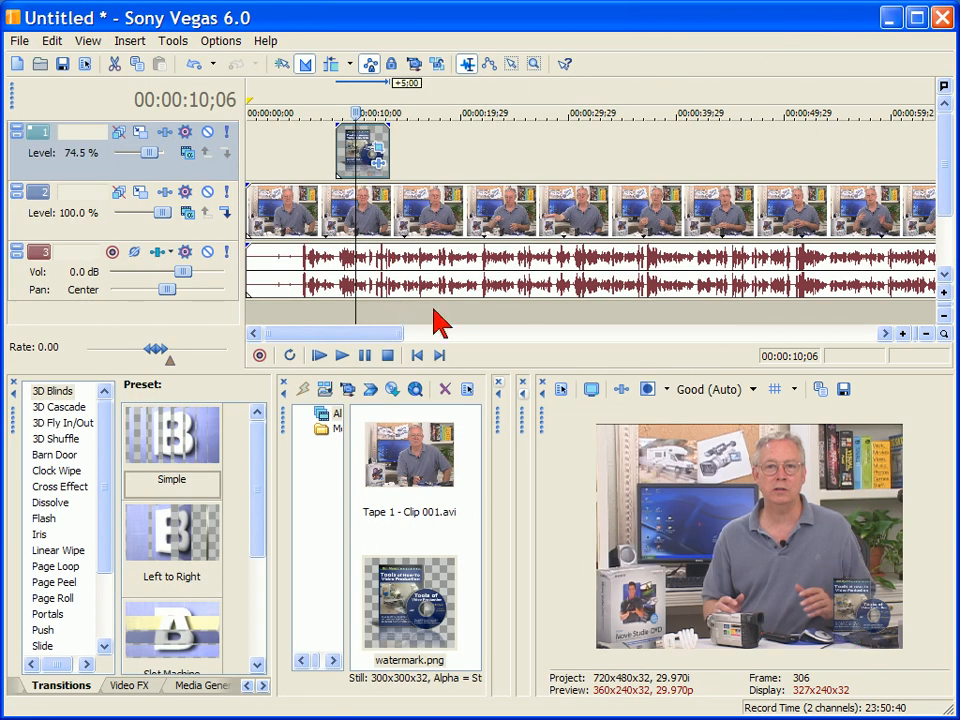
mouse_move(440, 180)
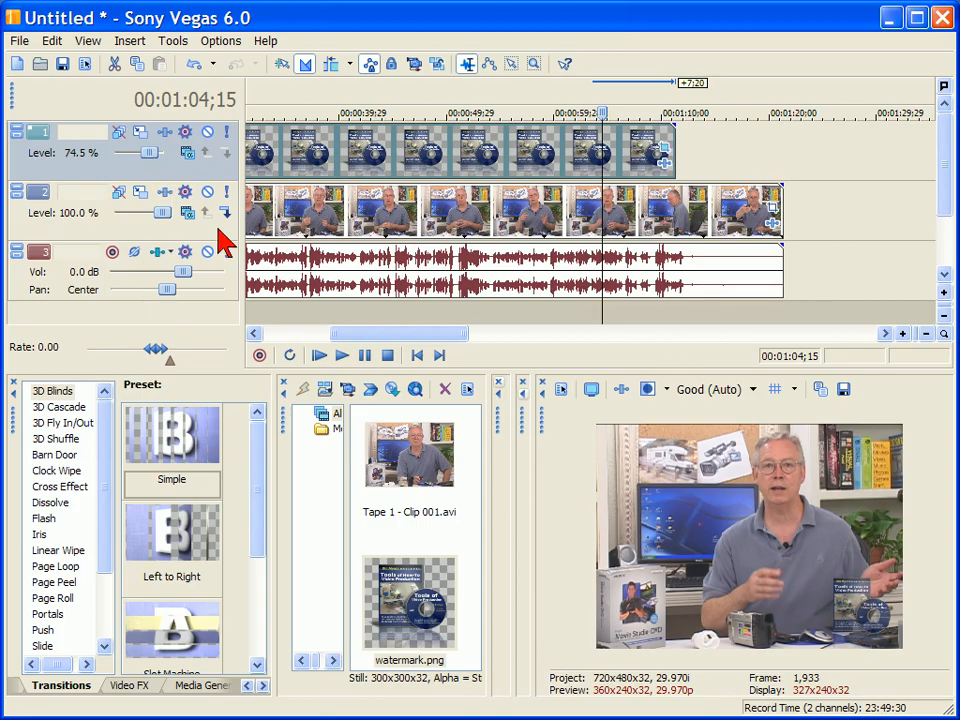
mouse_move(870, 624)
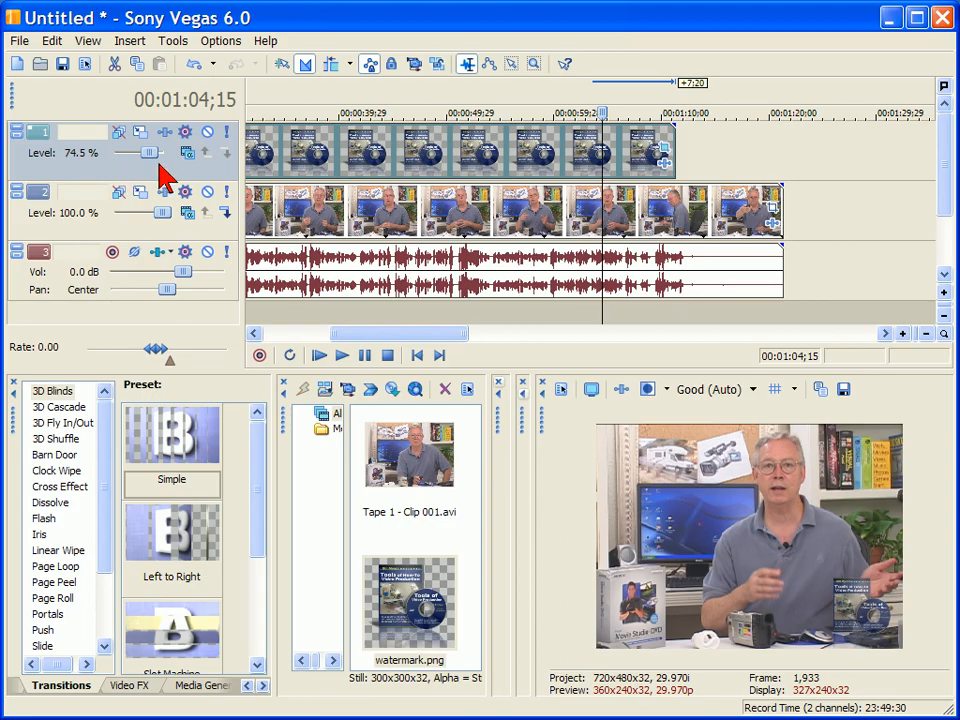
- Raise the top track's Level slider to 100% and move the cursor to about 00:00:41
left_click_drag(130, 152, 158, 152)
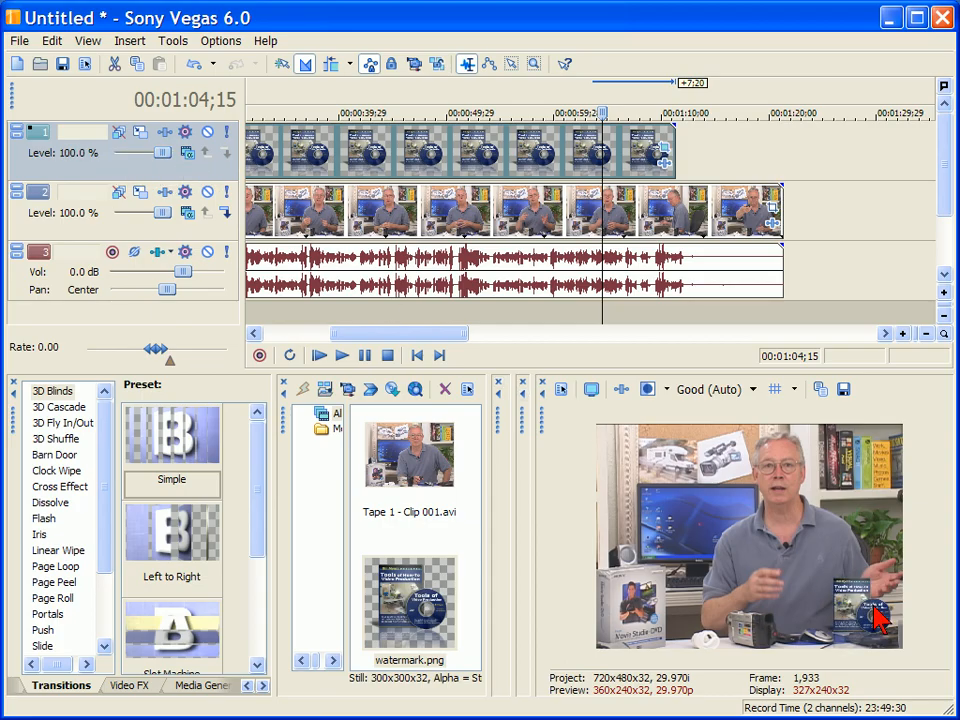
left_click(460, 112)
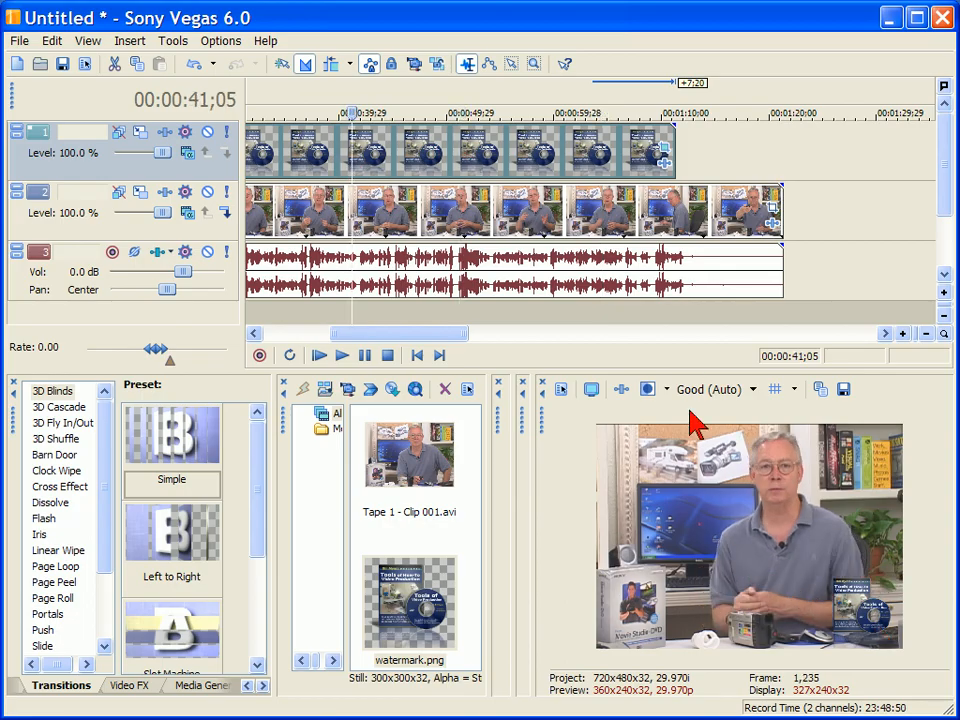
mouse_move(484, 176)
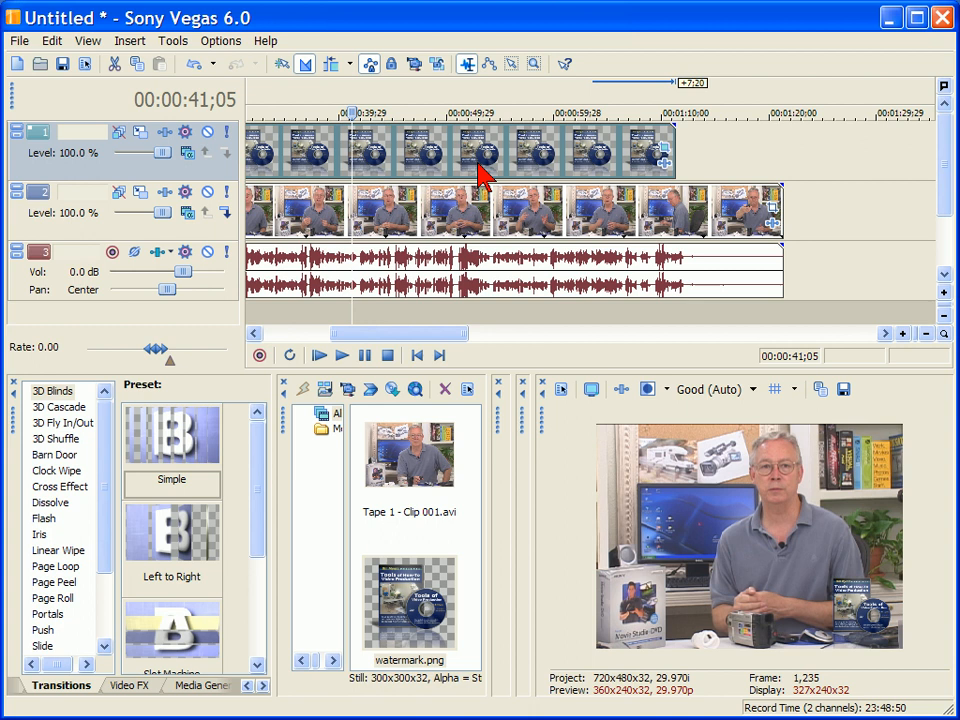
mouse_move(444, 172)
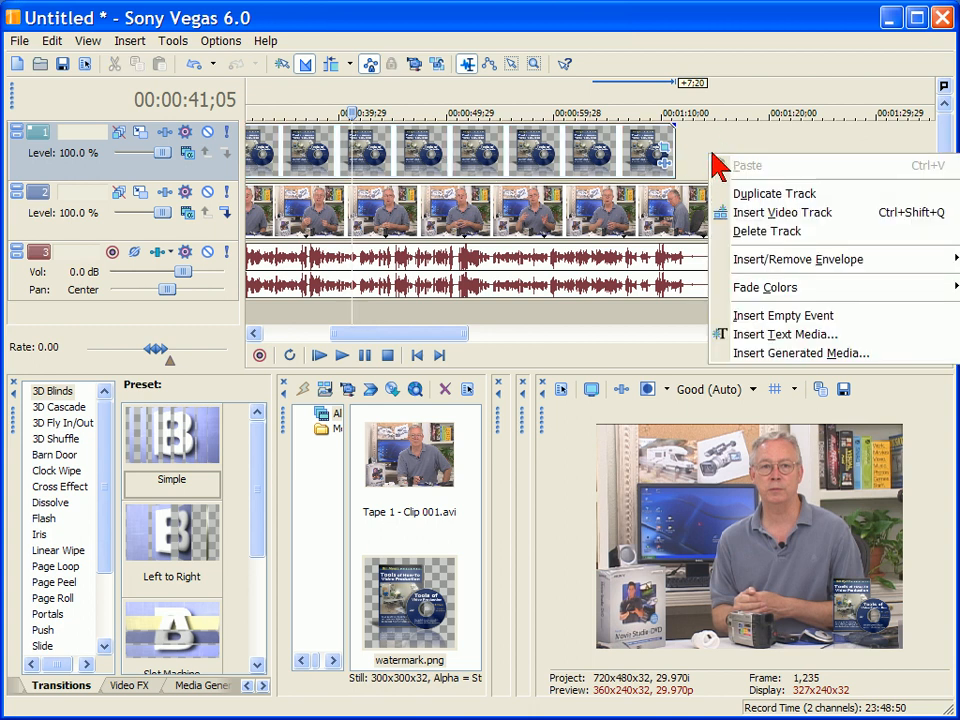
- Insert a text media event reading 'bmyers.com' with a smaller font size
left_click(784, 316)
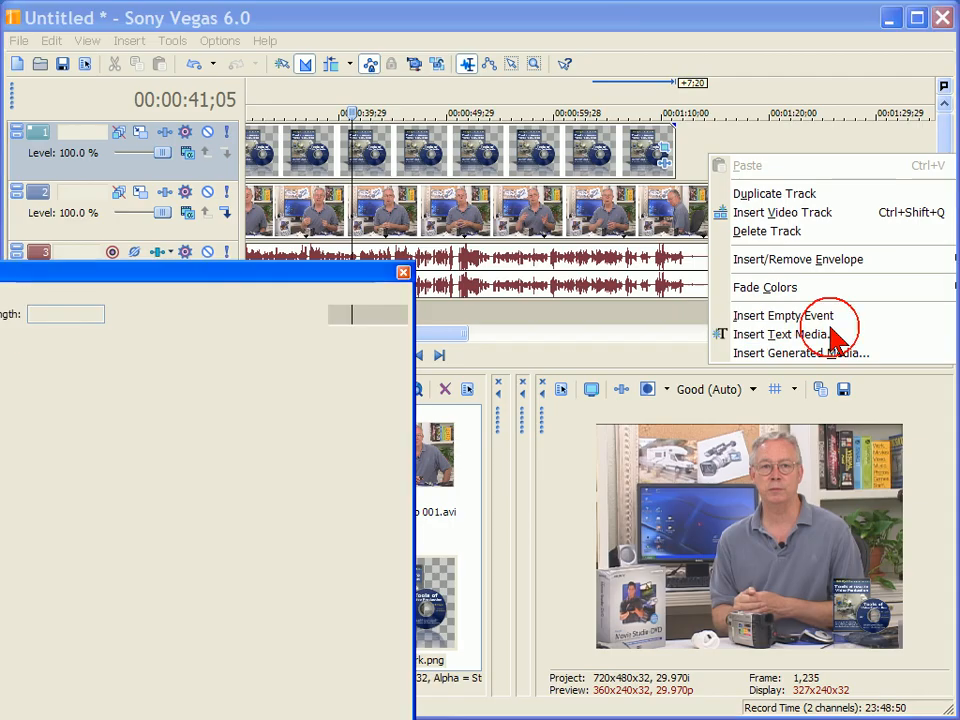
left_click(784, 334)
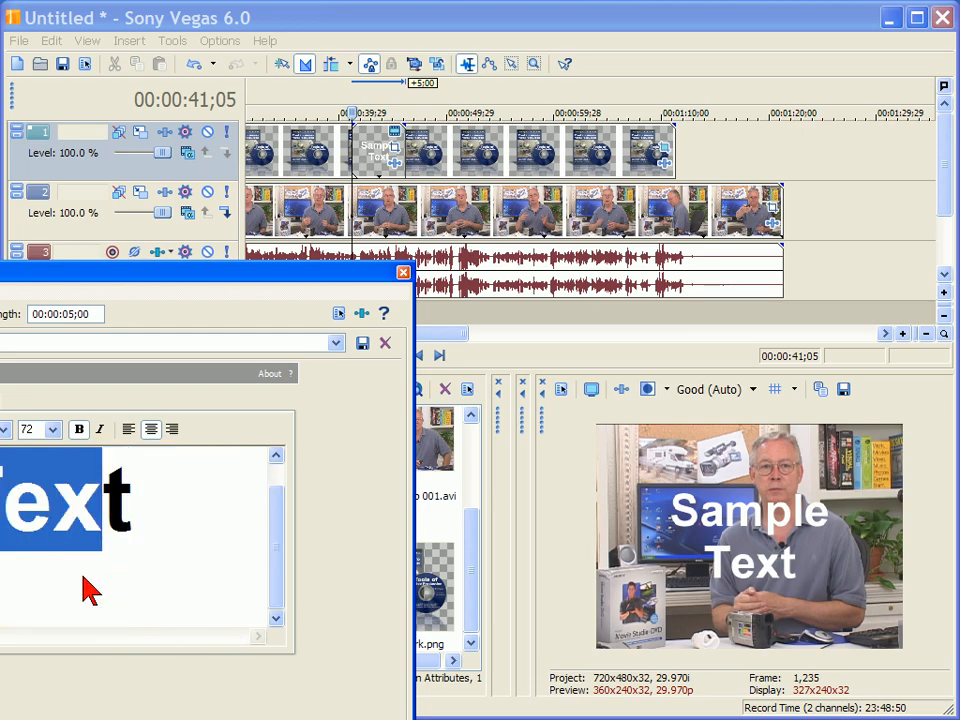
type("bmyers.com")
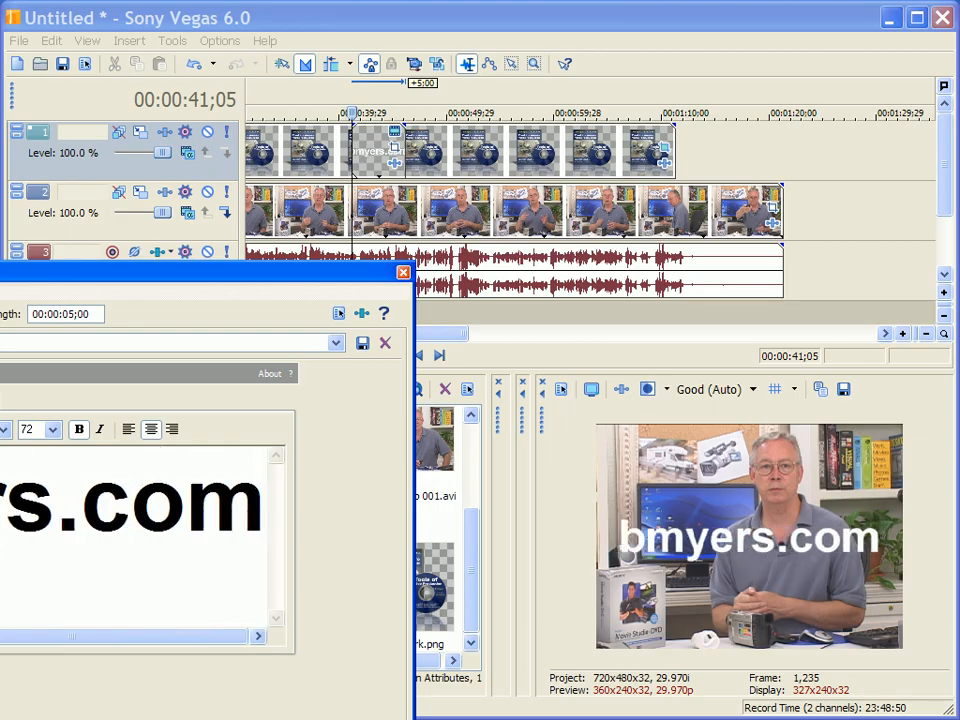
left_click(52, 428)
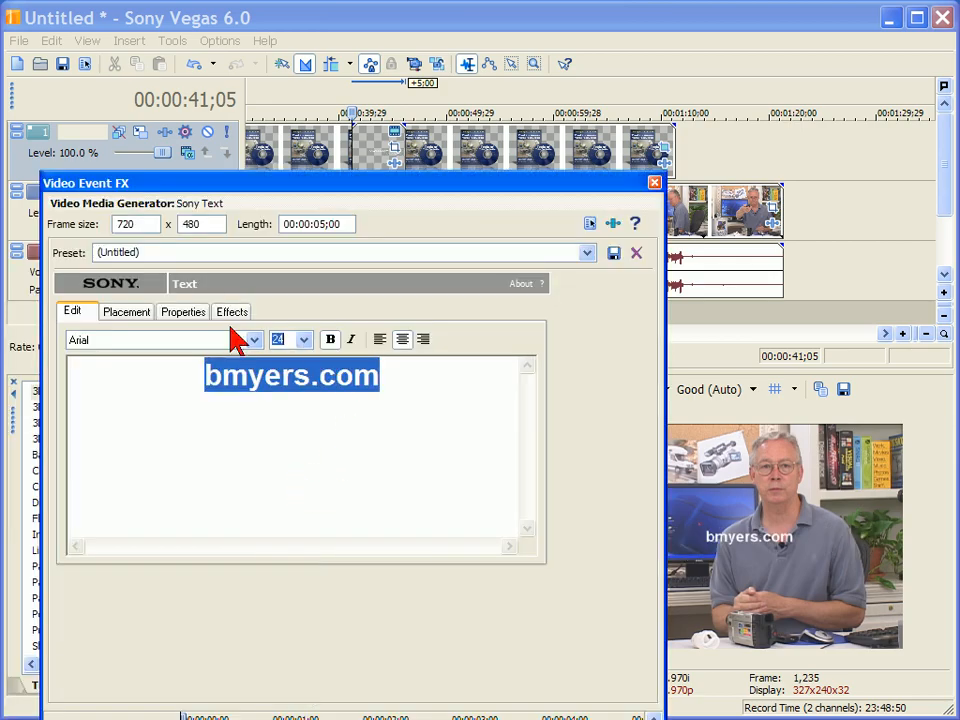
- Enable Draw Shadow and place the text in the lower-right via the Placement view
left_click(232, 312)
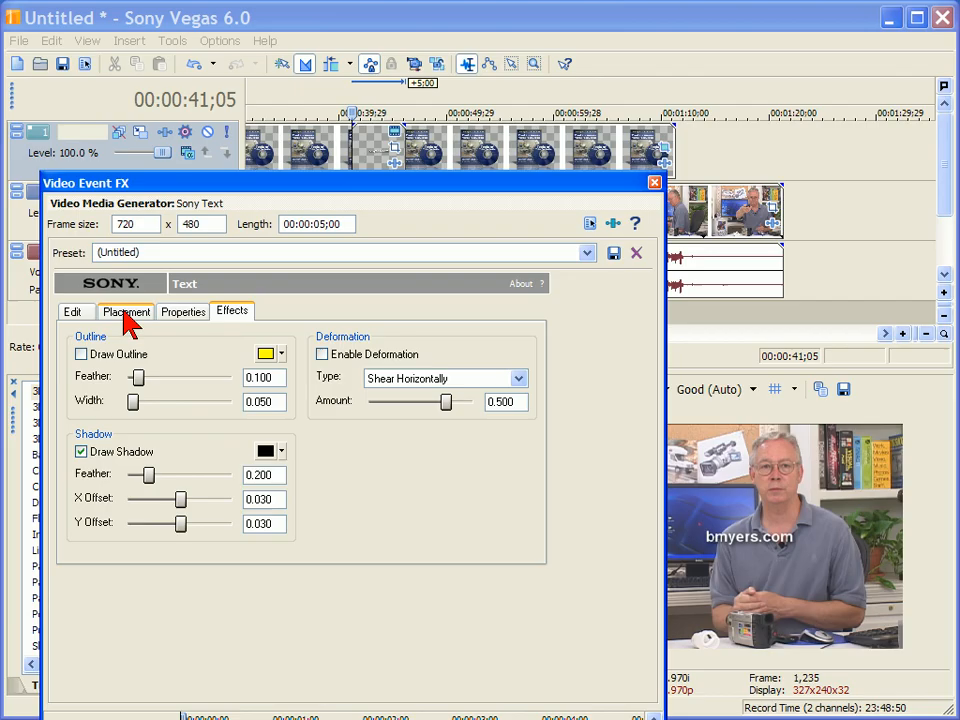
left_click(126, 312)
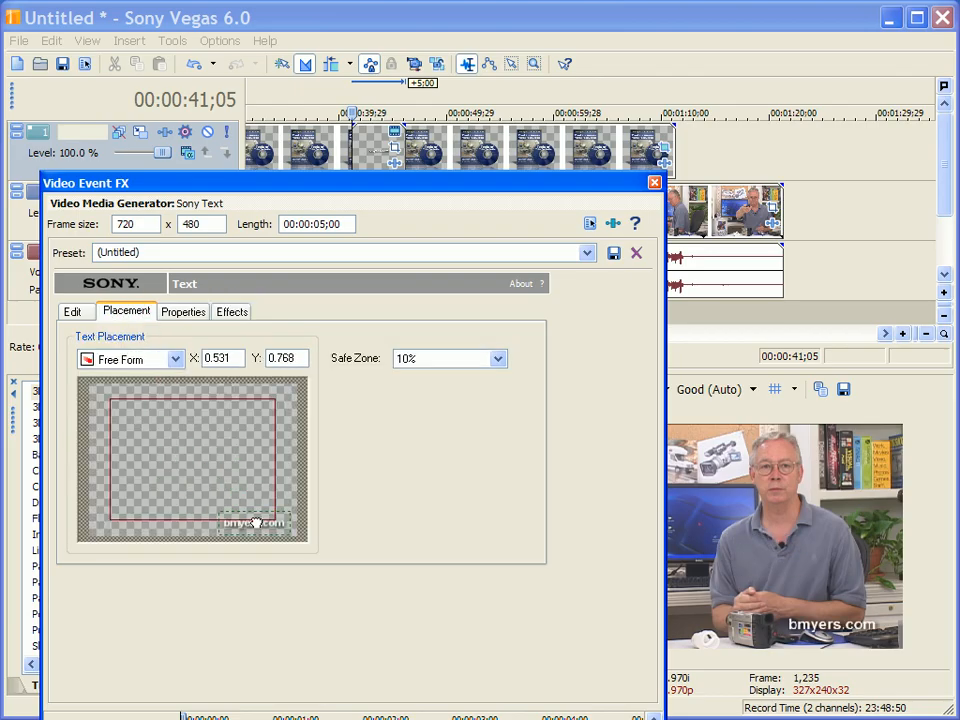
left_click_drag(256, 524, 256, 522)
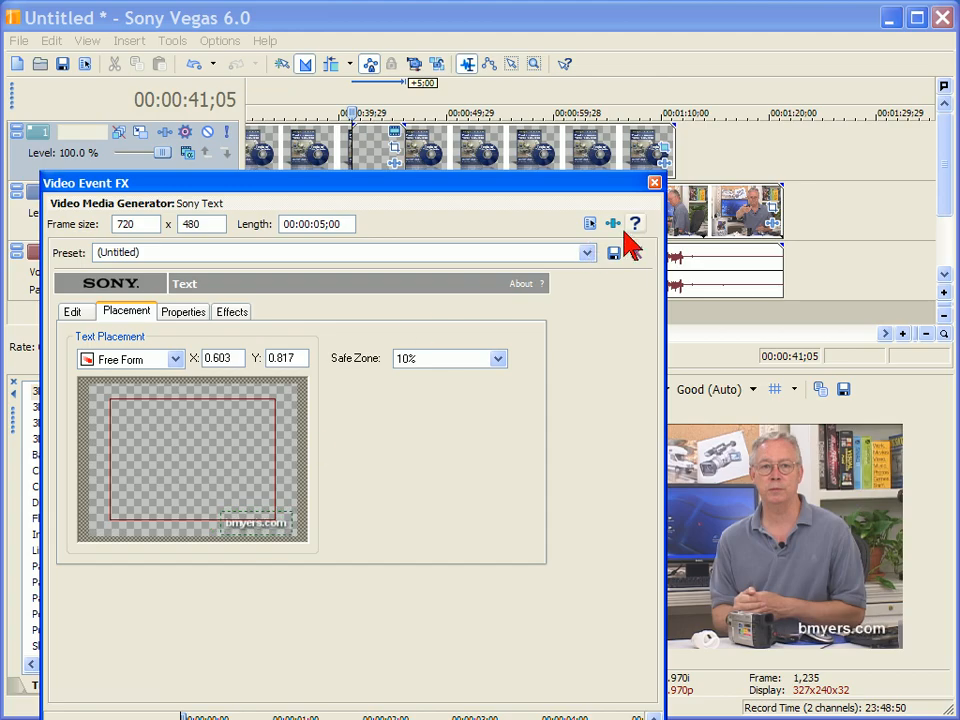
left_click(654, 182)
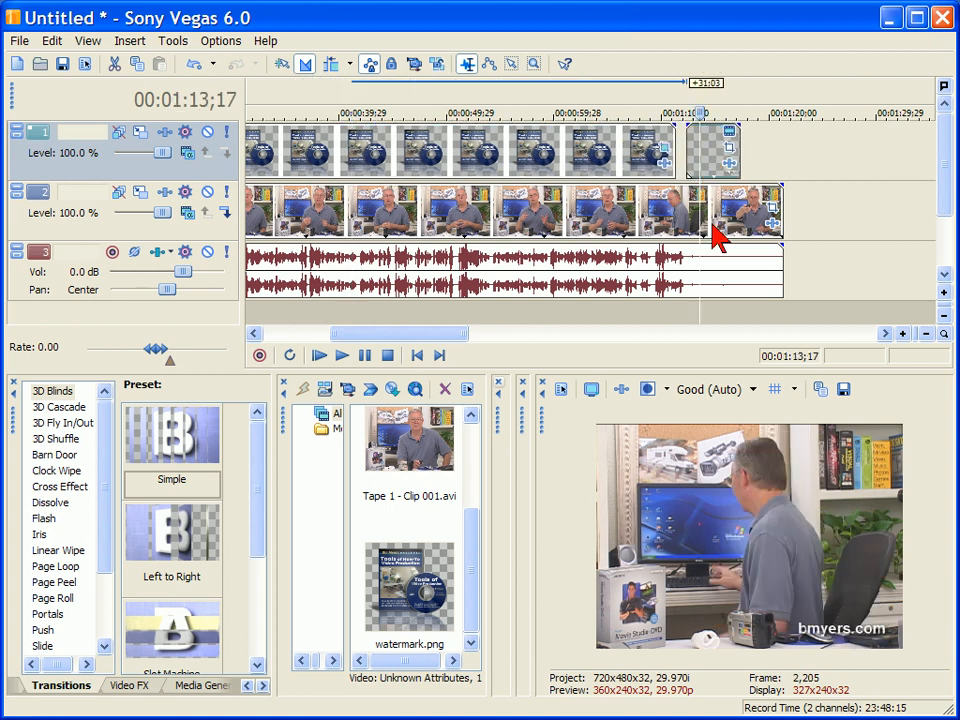
- Move the timeline cursor to about 00:01:06
left_click(624, 112)
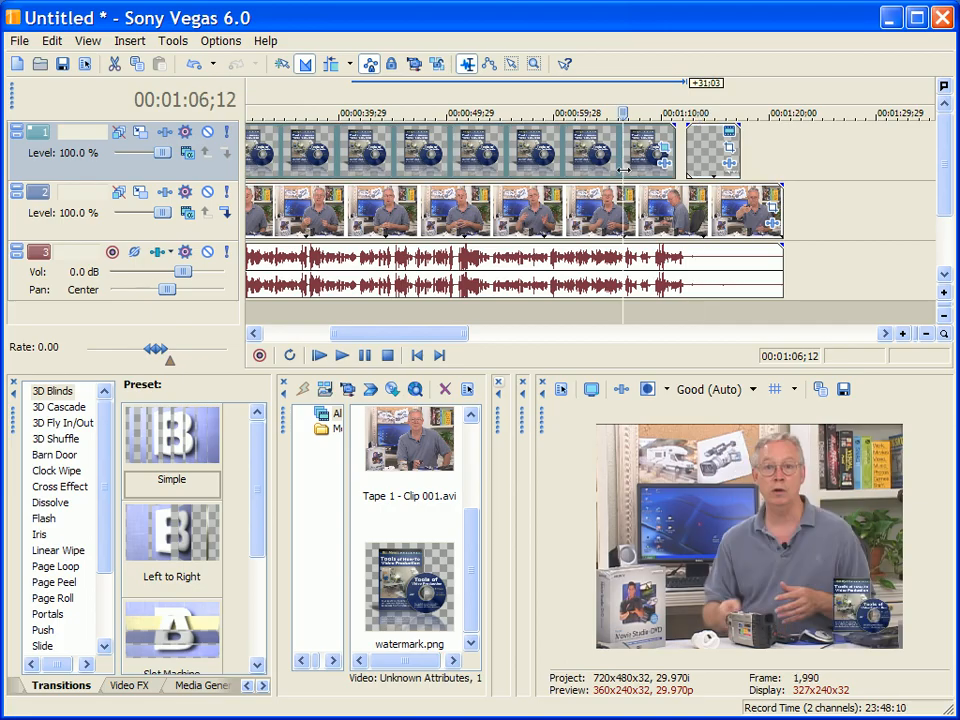